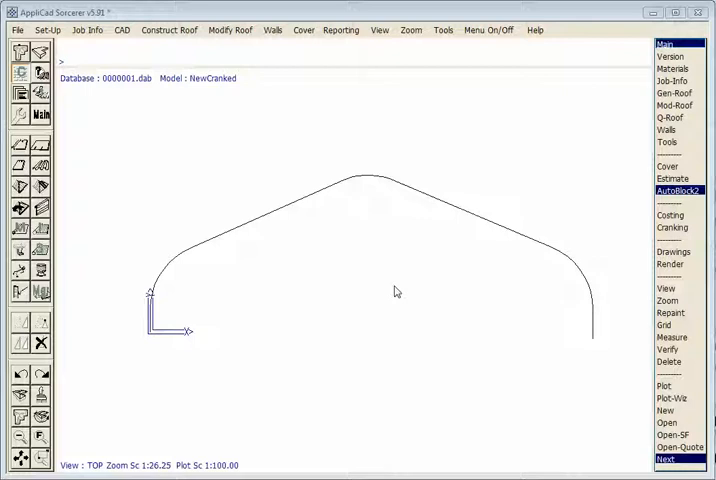
mouse_move(209, 321)
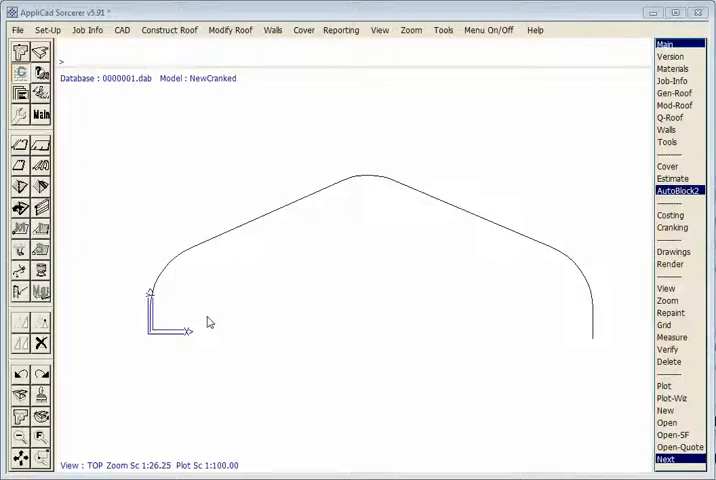
mouse_move(143, 380)
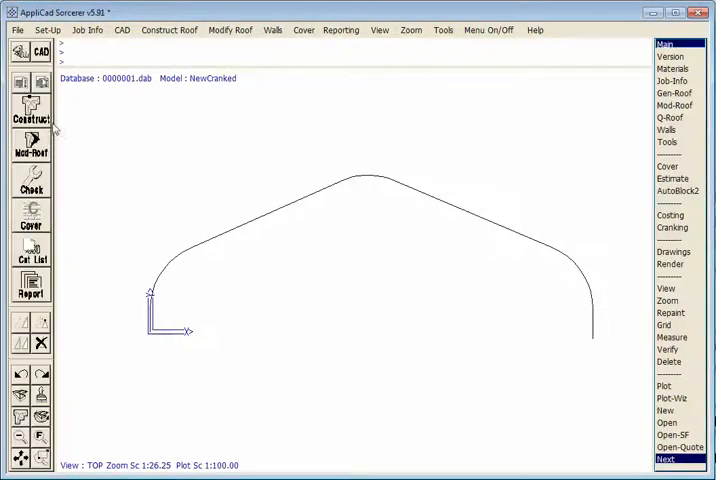
mouse_move(92, 183)
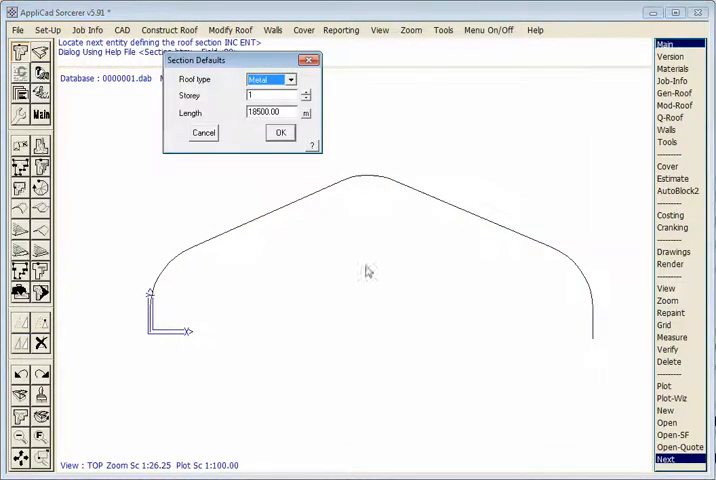
Step: Set the metal roof length to 18500 in Section Defaults and generate the roof
triple_click(265, 112)
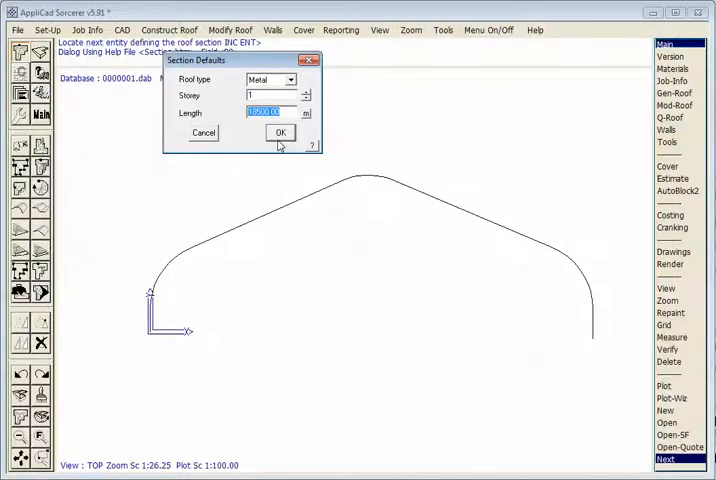
click(281, 132)
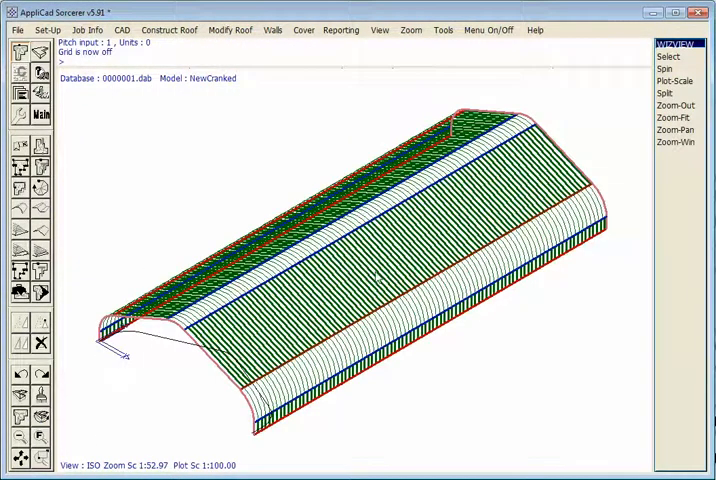
mouse_move(241, 146)
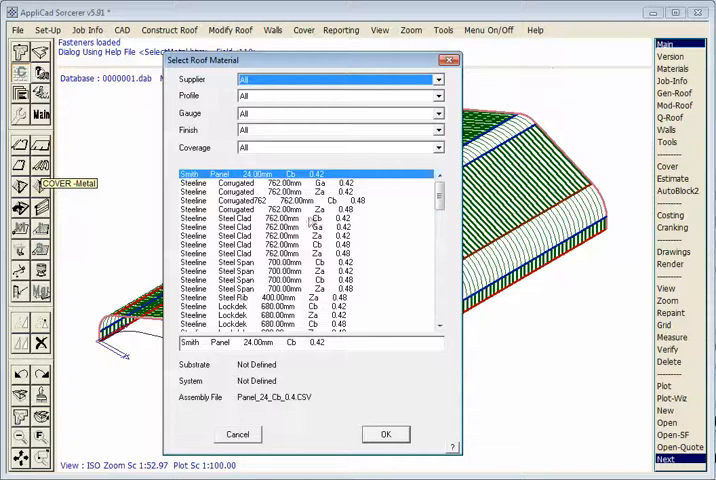
Step: Assign Steeline Corrugated 0.48 straight sheets and Steeline Curve Quality 0.60 curved sheets
click(385, 433)
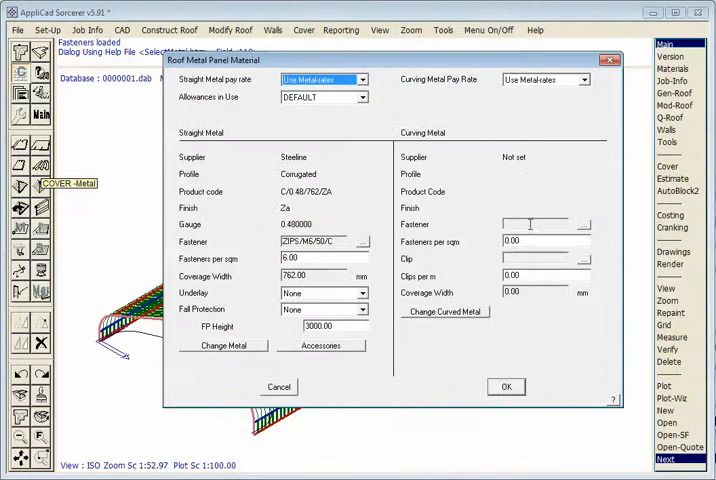
click(223, 345)
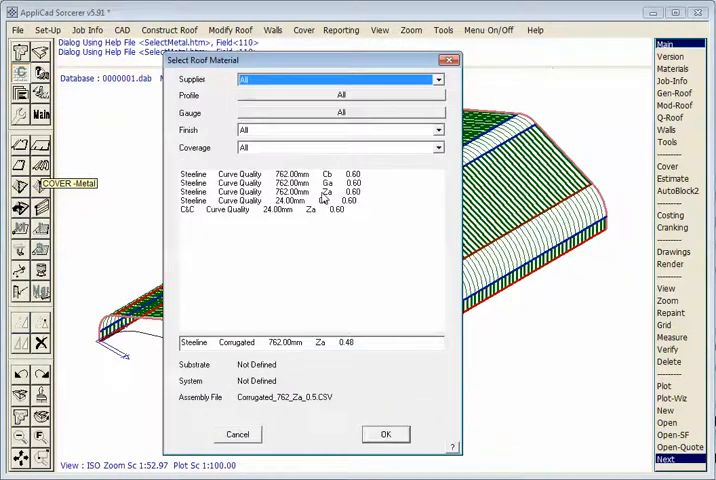
click(385, 433)
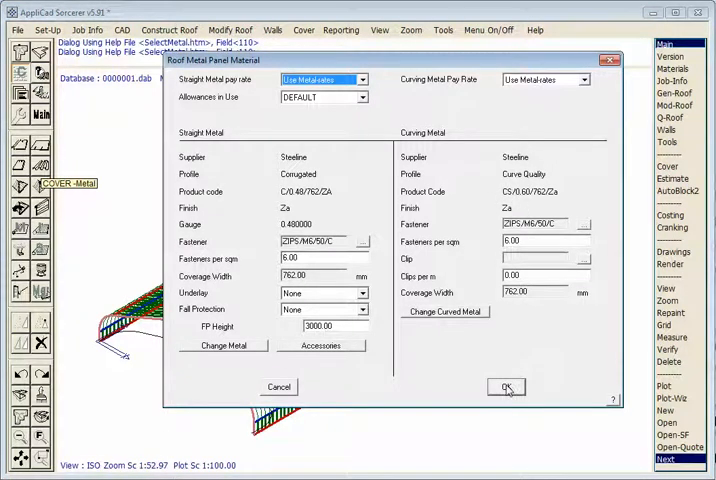
click(506, 387)
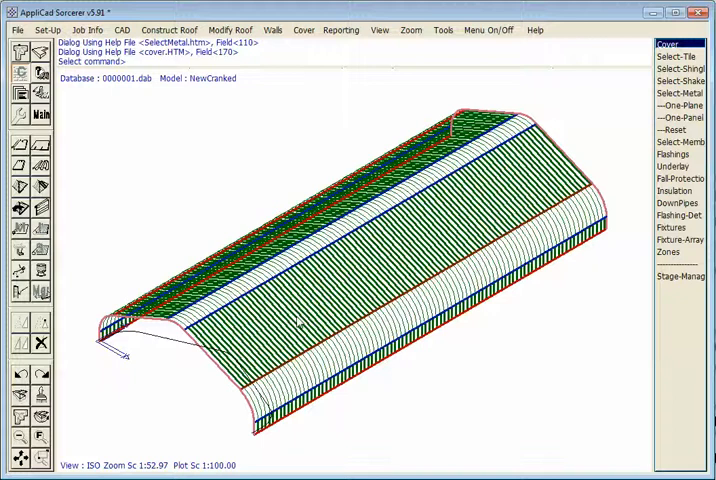
mouse_move(490, 270)
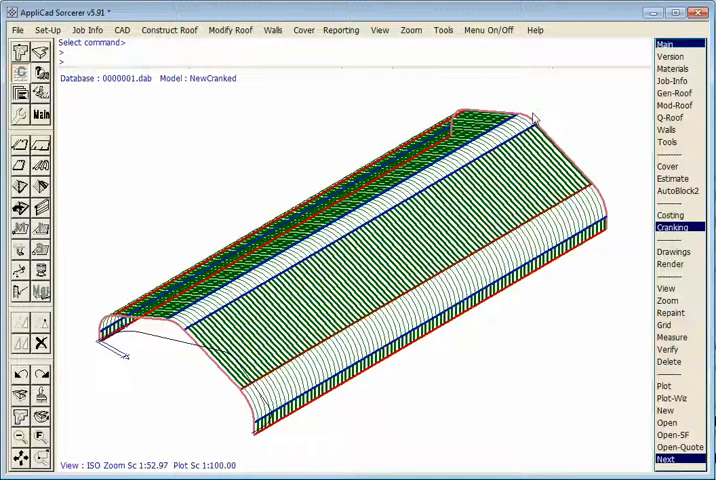
mouse_move(100, 350)
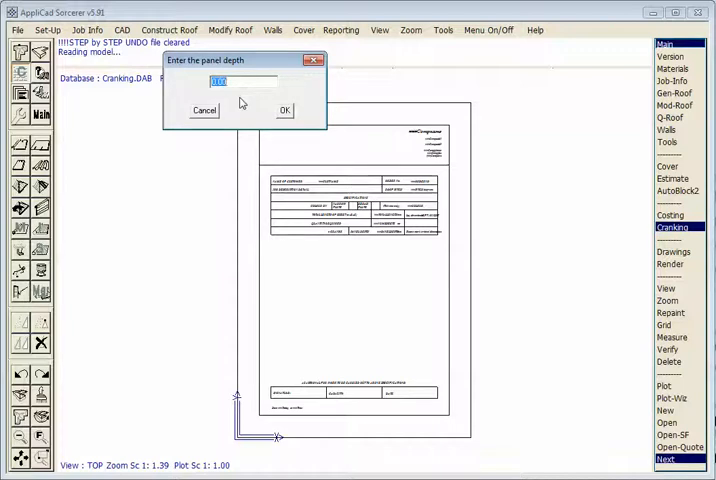
Step: Enter panel depth 75, accept pitch 0.00, and print the work order to Adobe PDF
text(75)
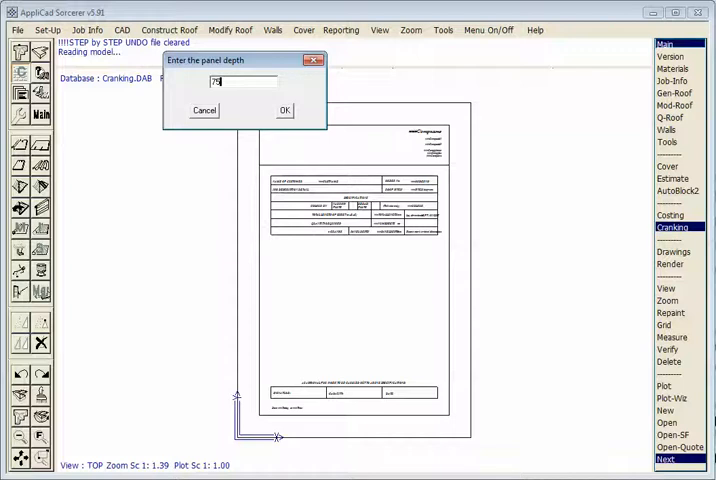
click(284, 110)
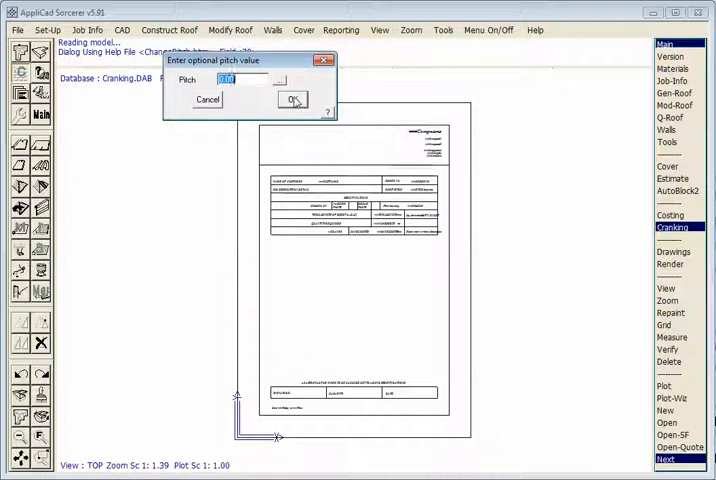
click(293, 99)
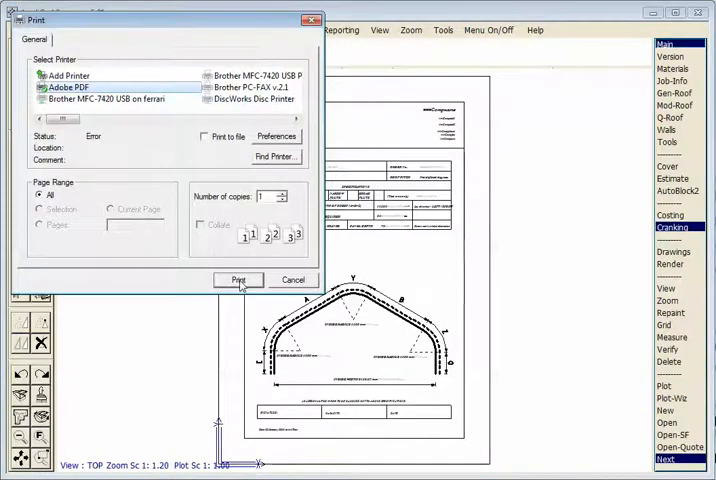
click(238, 279)
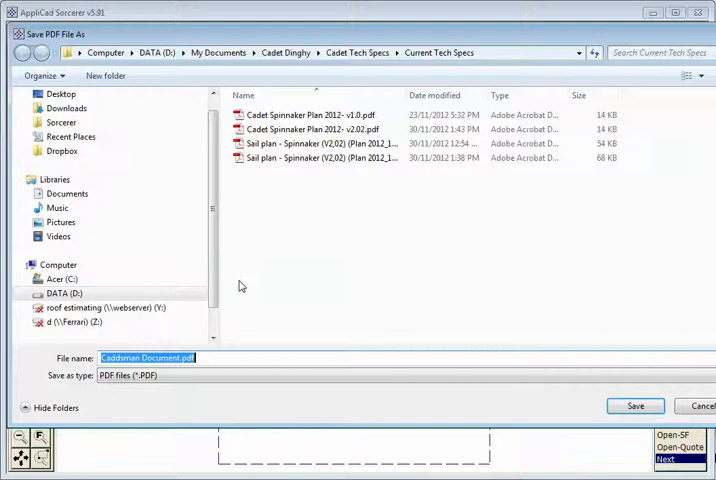
Step: Save the report as RainersCrankedRoof.pdf in DATA (D:) > AppliCad_User
scroll(up, 3)
text(Rainers)
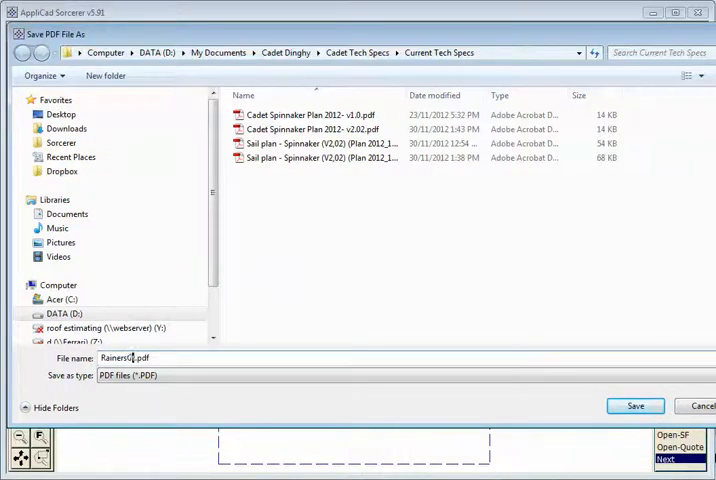
text(rankedRoof)
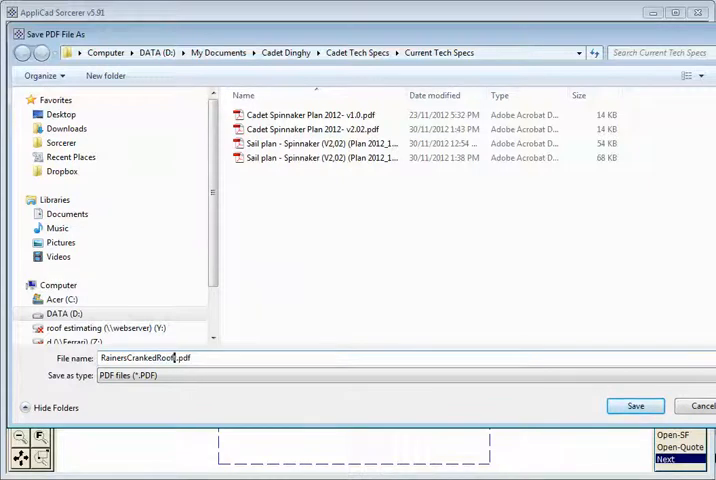
click(62, 313)
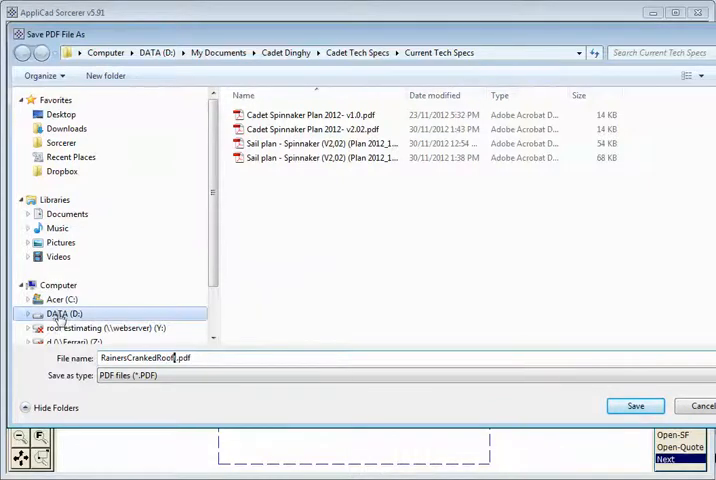
click(62, 313)
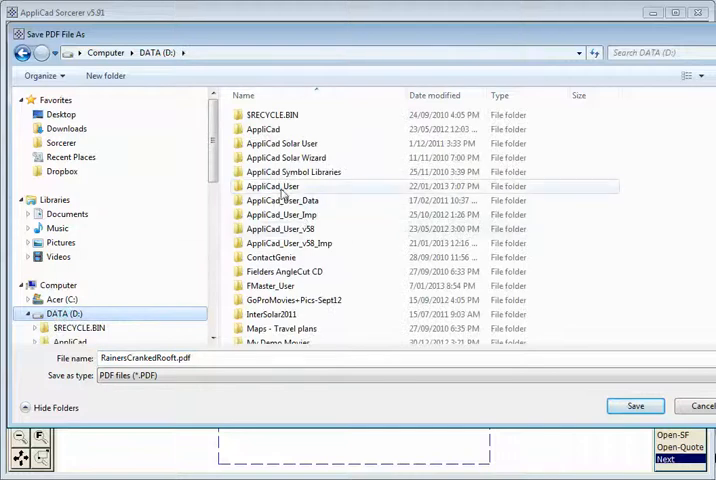
double_click(272, 186)
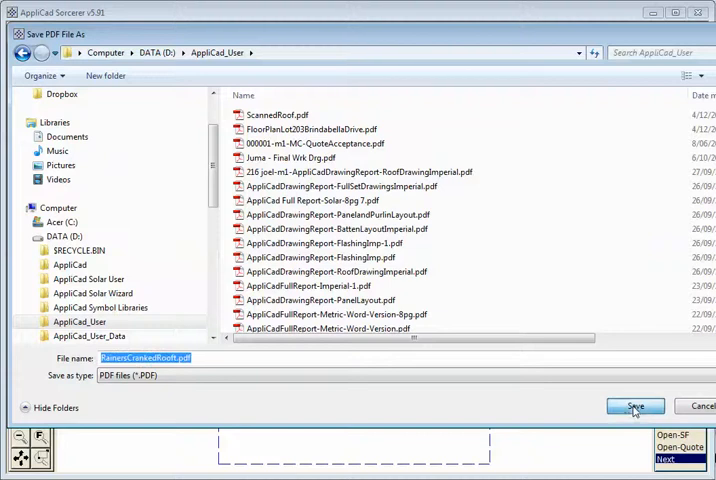
click(634, 406)
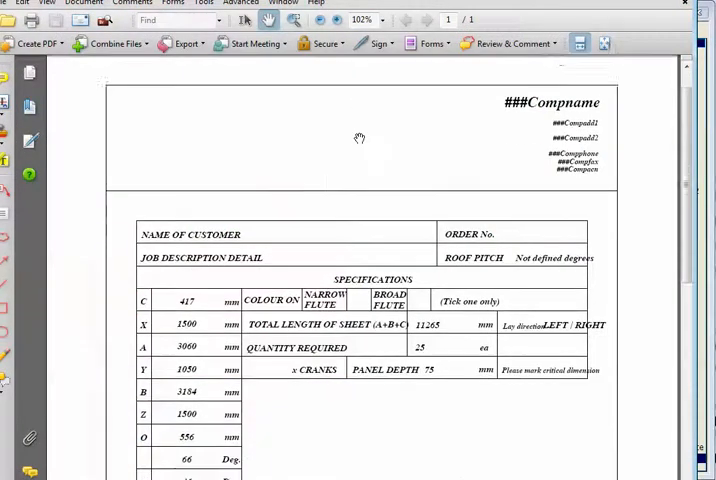
Step: Scroll through the PDF's specifications, cranked profile with 1200 mm radii, and approval block
scroll(down, 3)
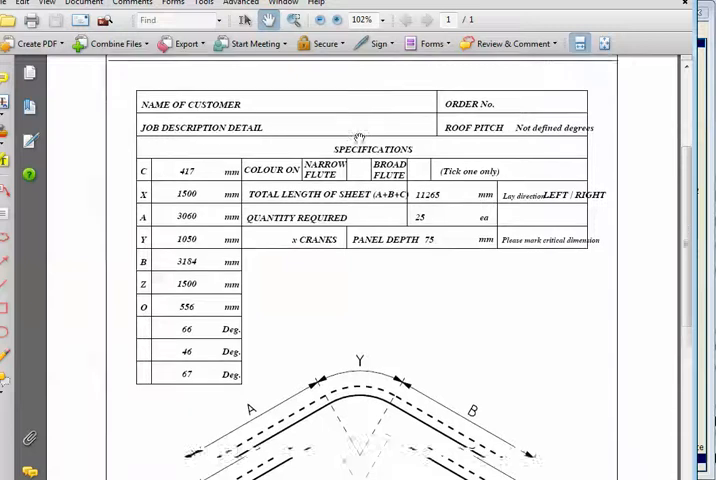
scroll(down, 3)
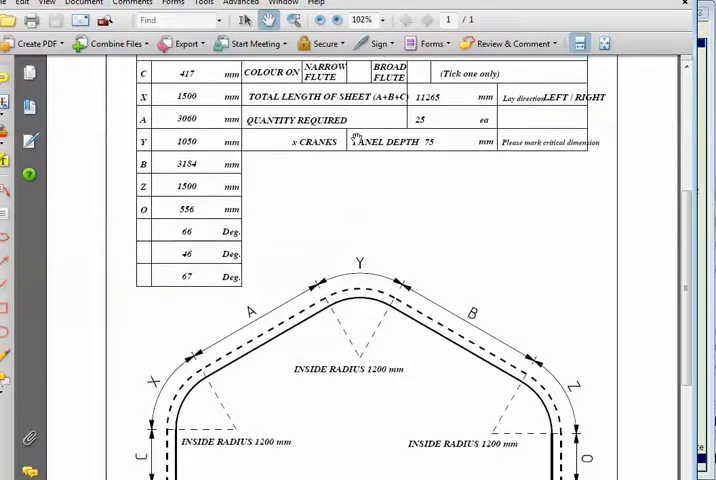
scroll(up, 3)
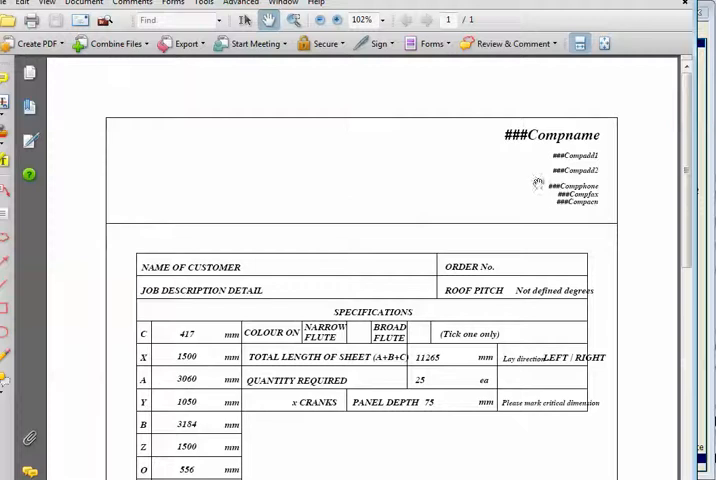
scroll(down, 3)
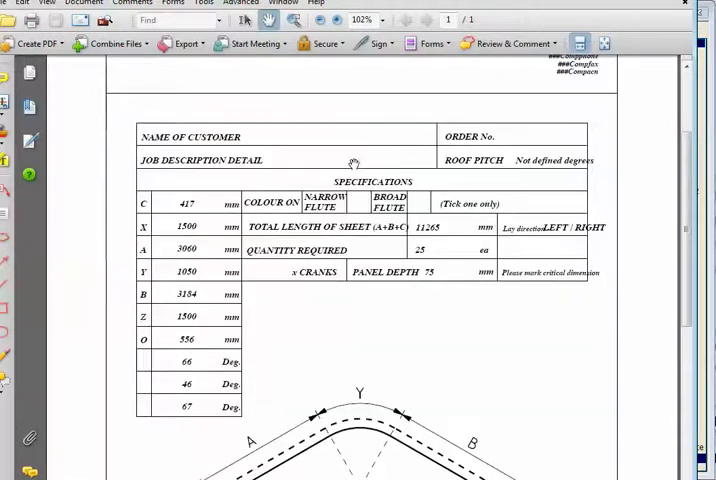
scroll(down, 3)
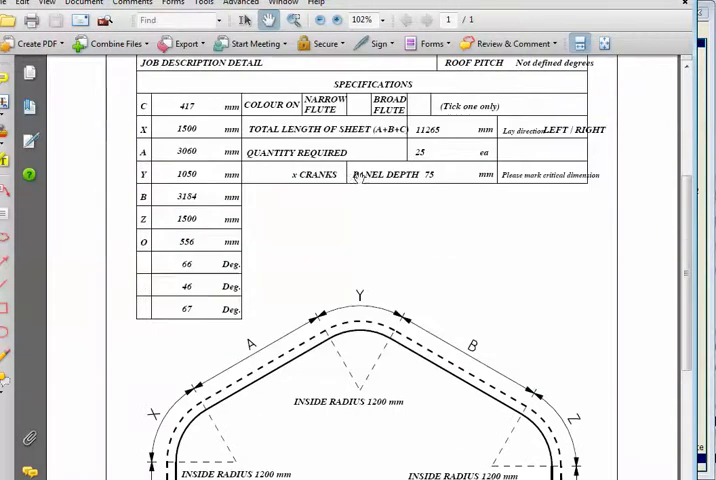
scroll(down, 3)
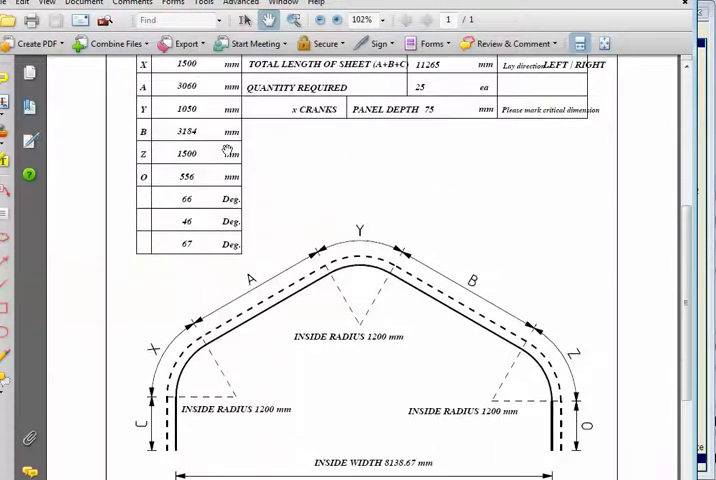
scroll(down, 3)
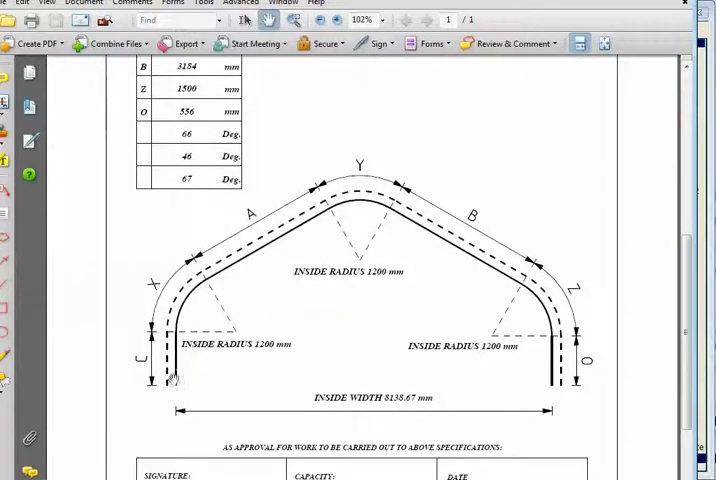
mouse_move(325, 185)
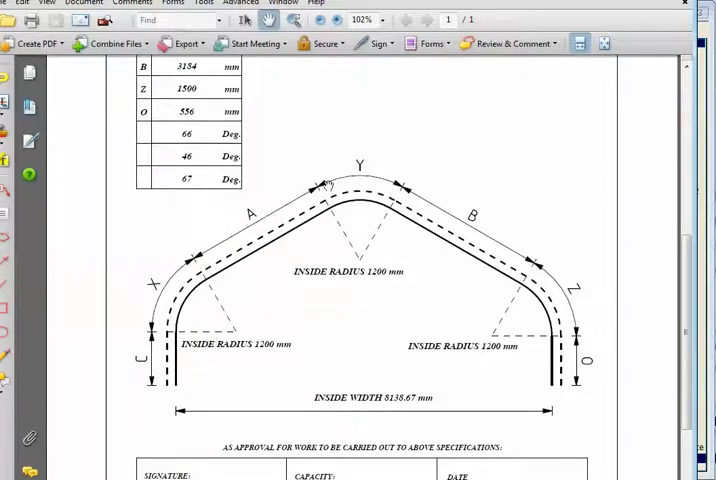
scroll(up, 3)
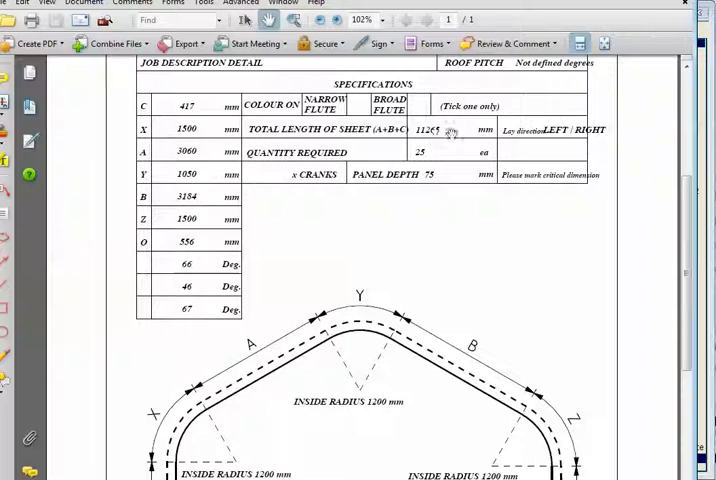
mouse_move(470, 192)
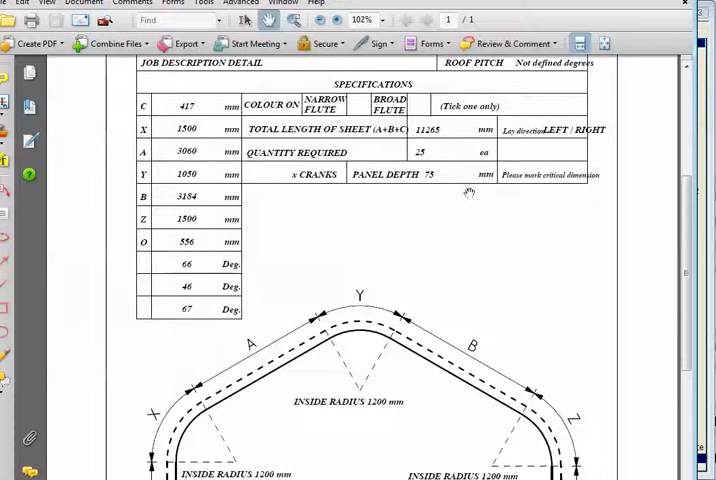
scroll(up, 3)
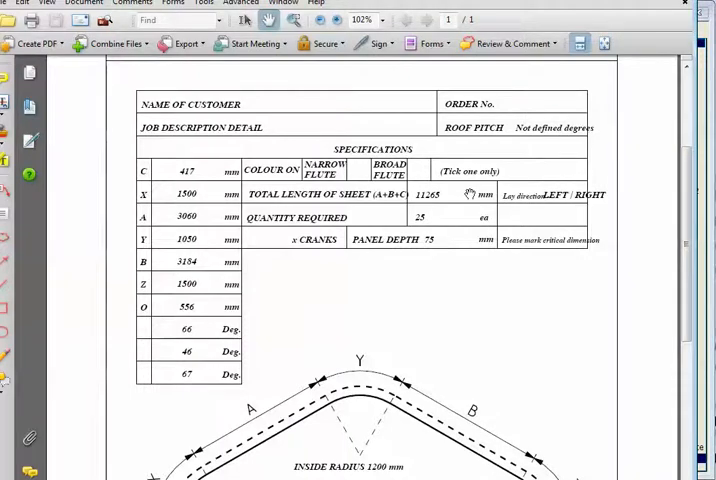
scroll(down, 3)
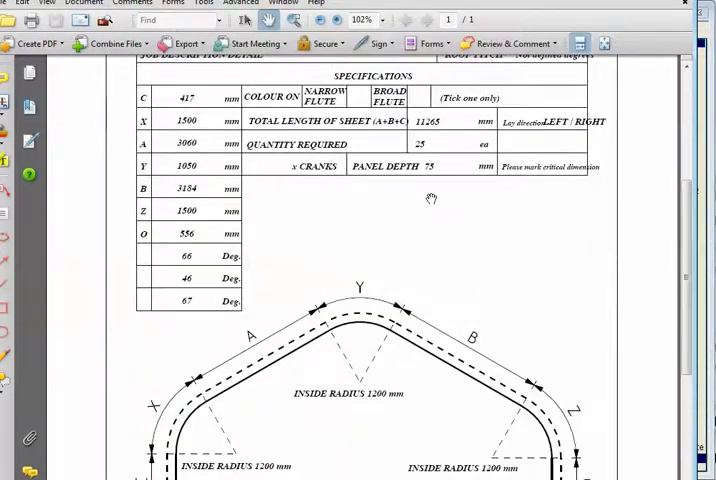
scroll(up, 3)
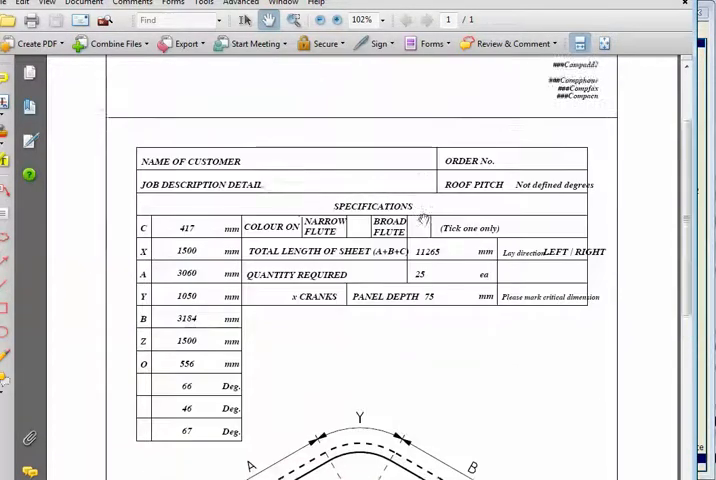
scroll(down, 3)
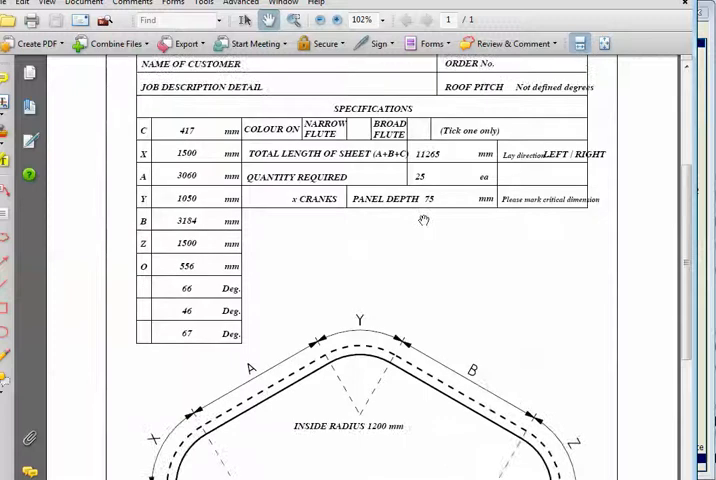